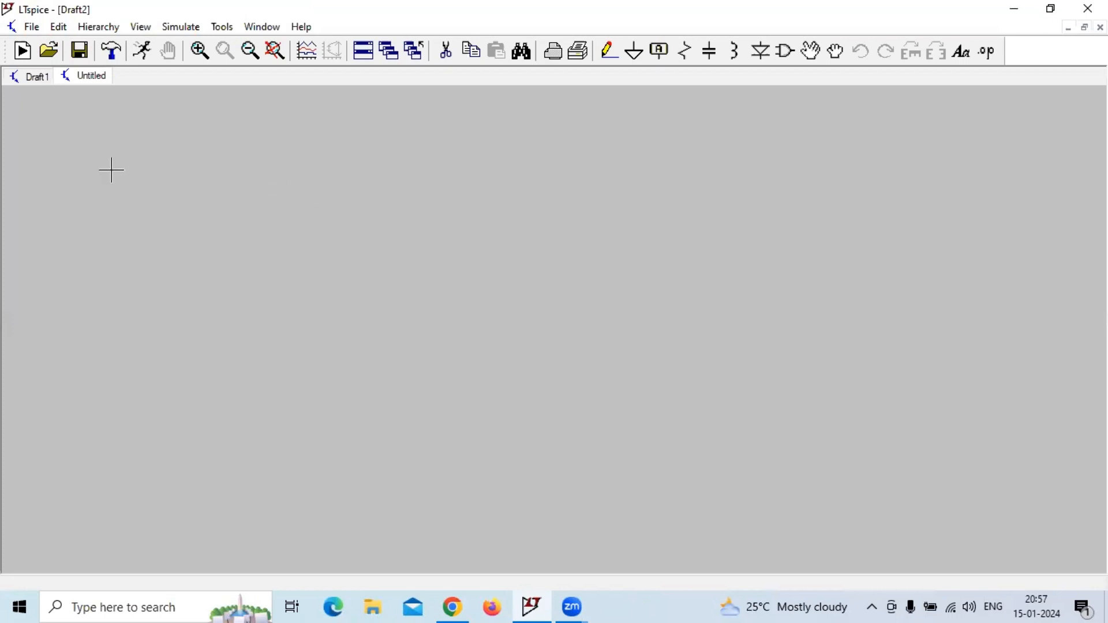
- Bring up the Draft1 schematic with the 2N3904 emitter follower circuit
click(37, 76)
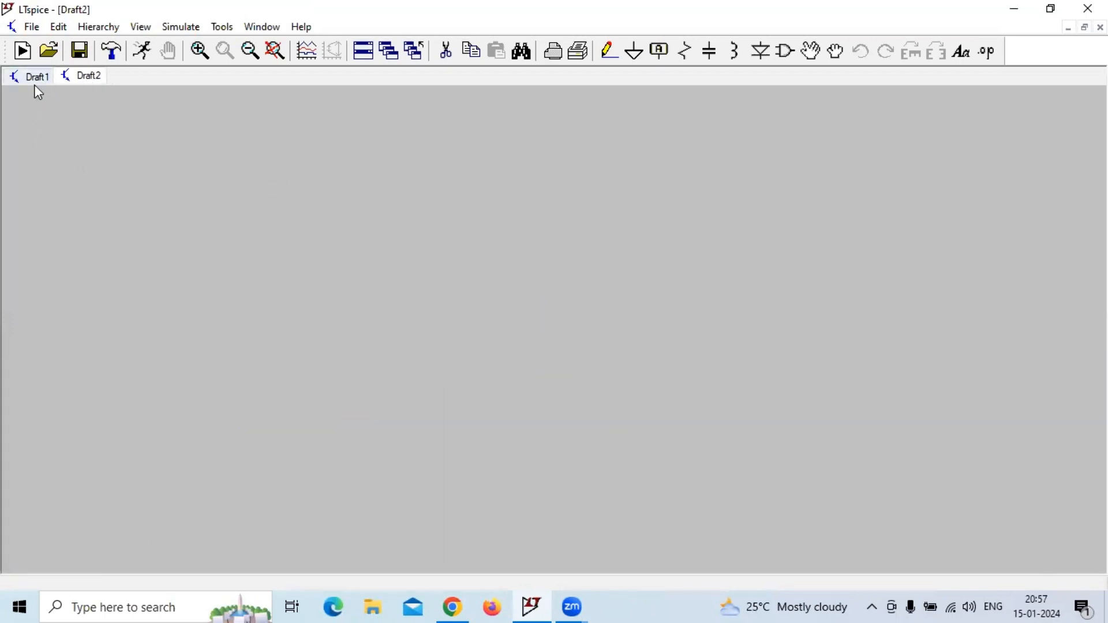
click(36, 77)
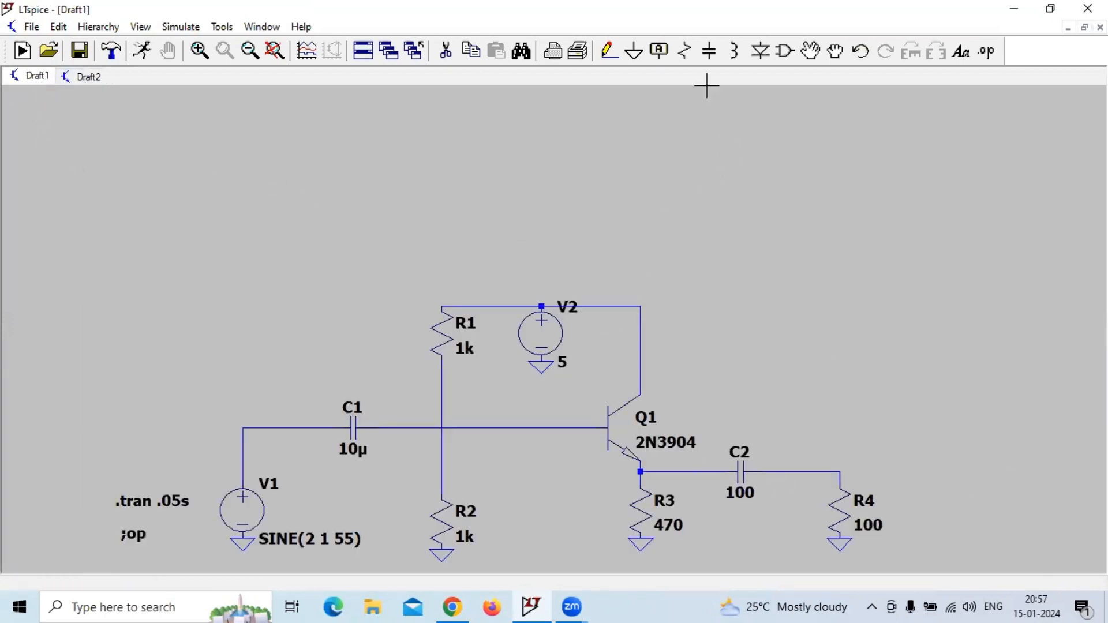
mouse_move(785, 127)
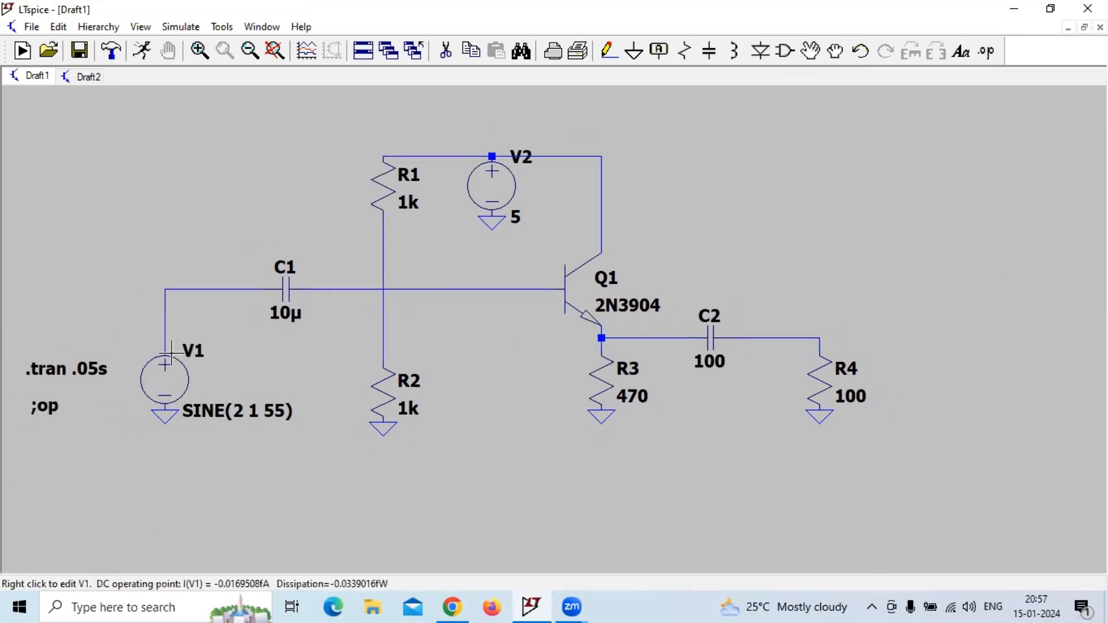
mouse_move(492, 190)
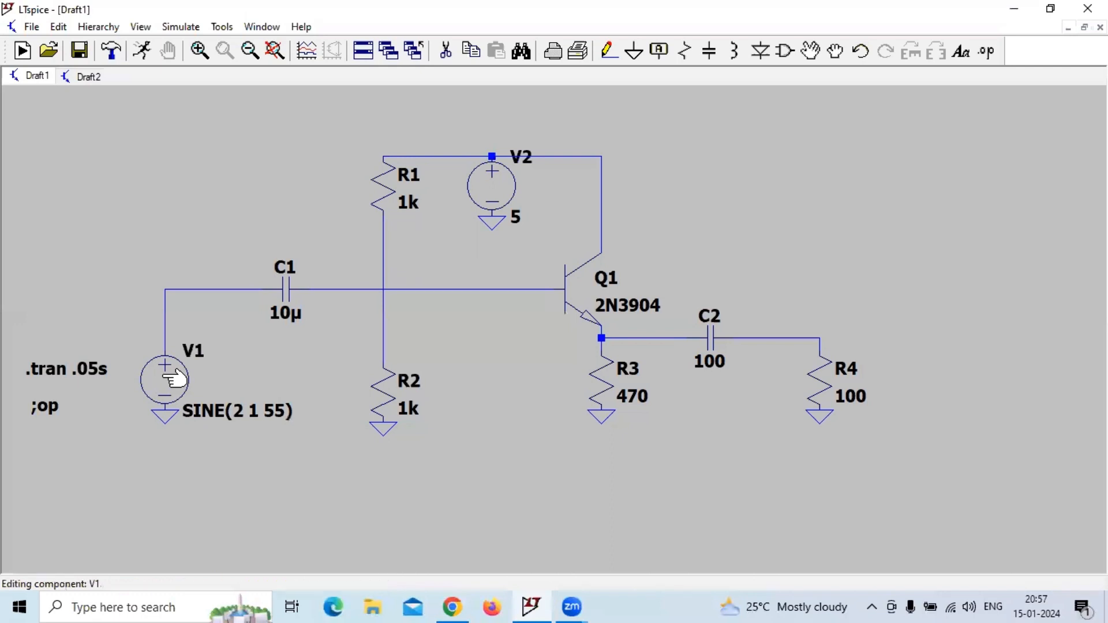
- Change V1's DC offset from 2 to 0, making it SINE(0 1 55)
double_click(163, 378)
text(0)
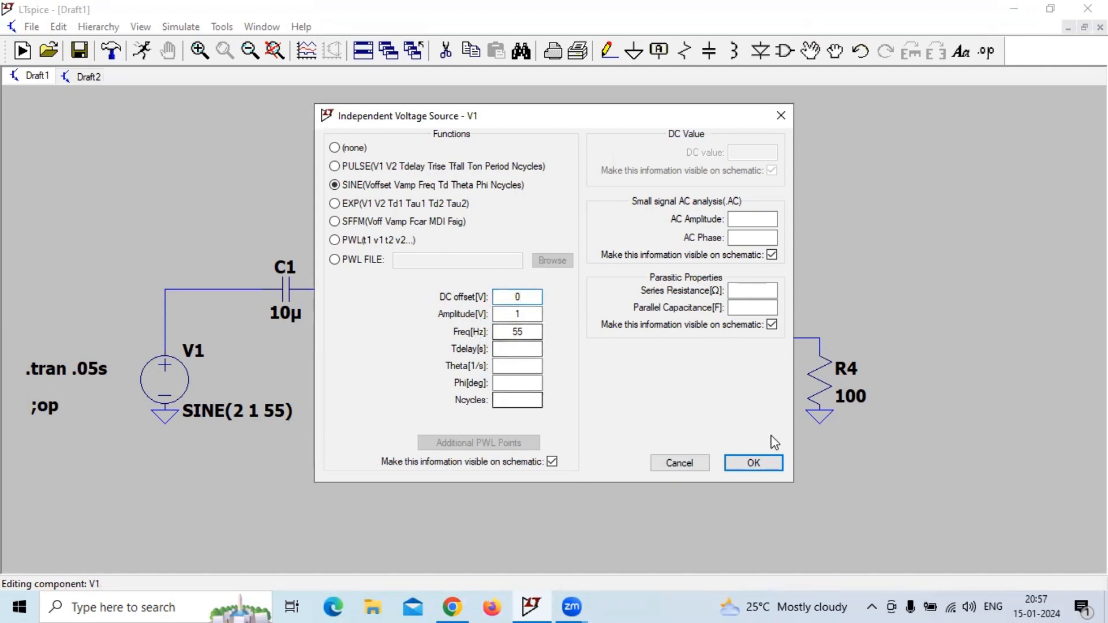
click(753, 463)
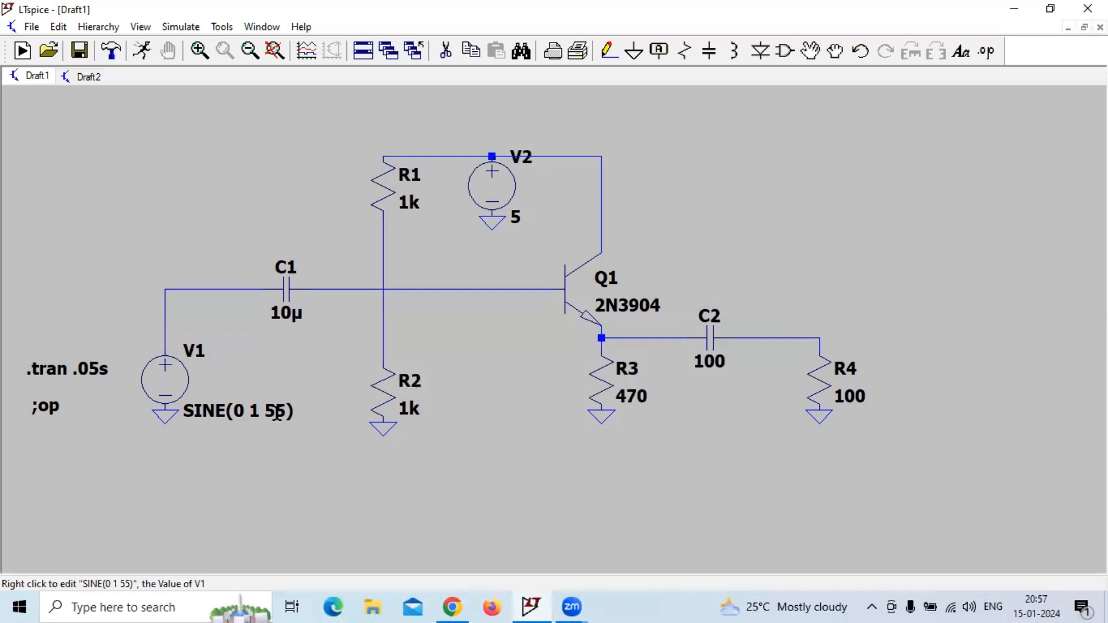
mouse_move(699, 324)
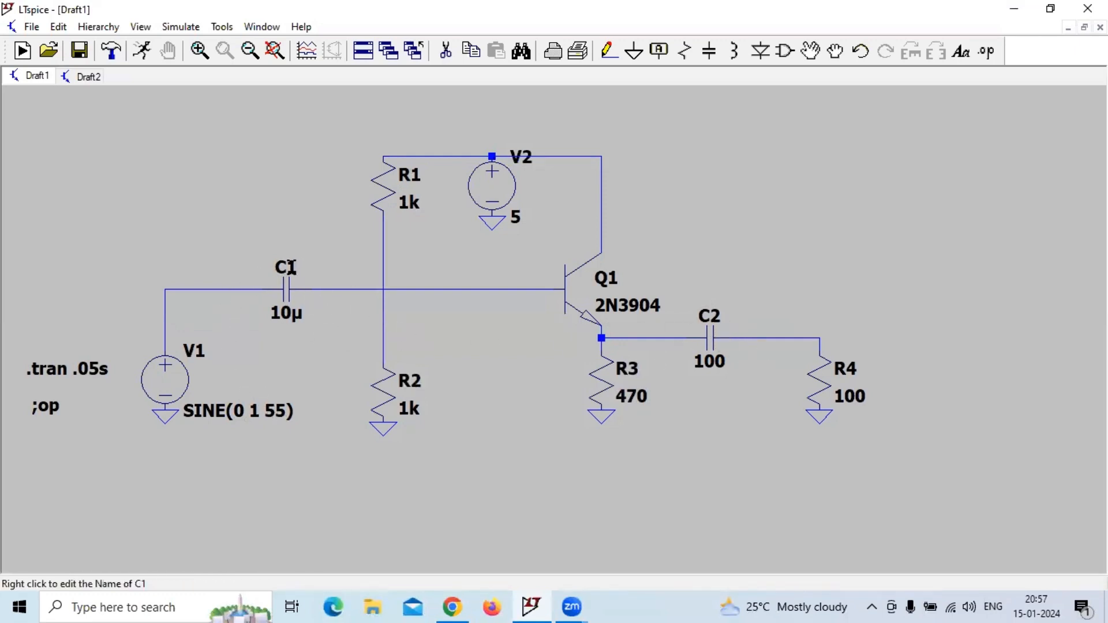
mouse_move(710, 361)
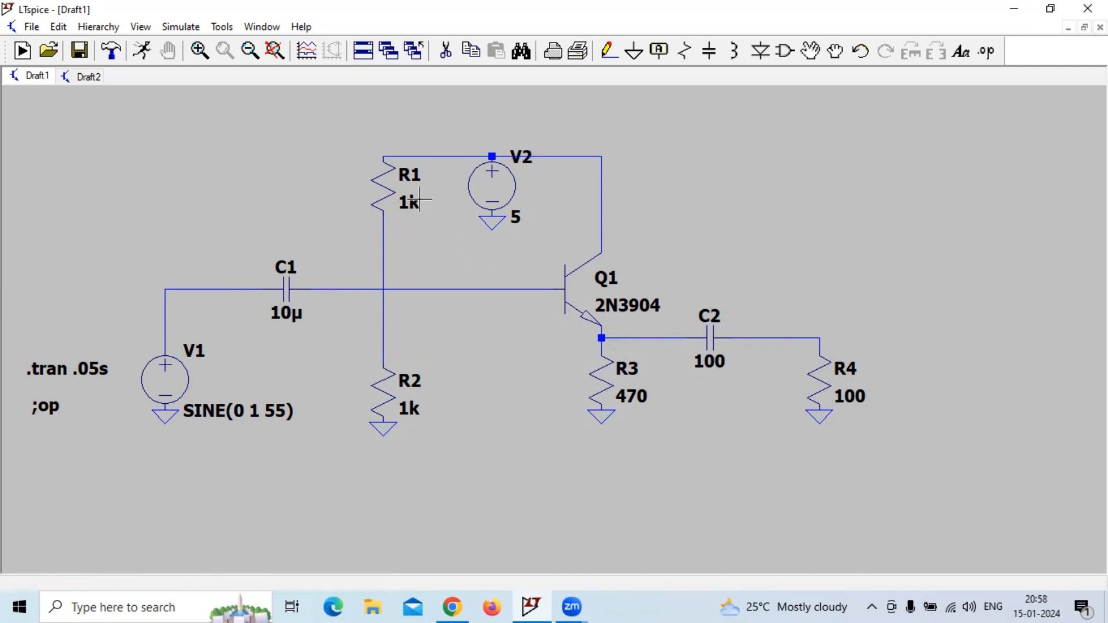
mouse_move(411, 180)
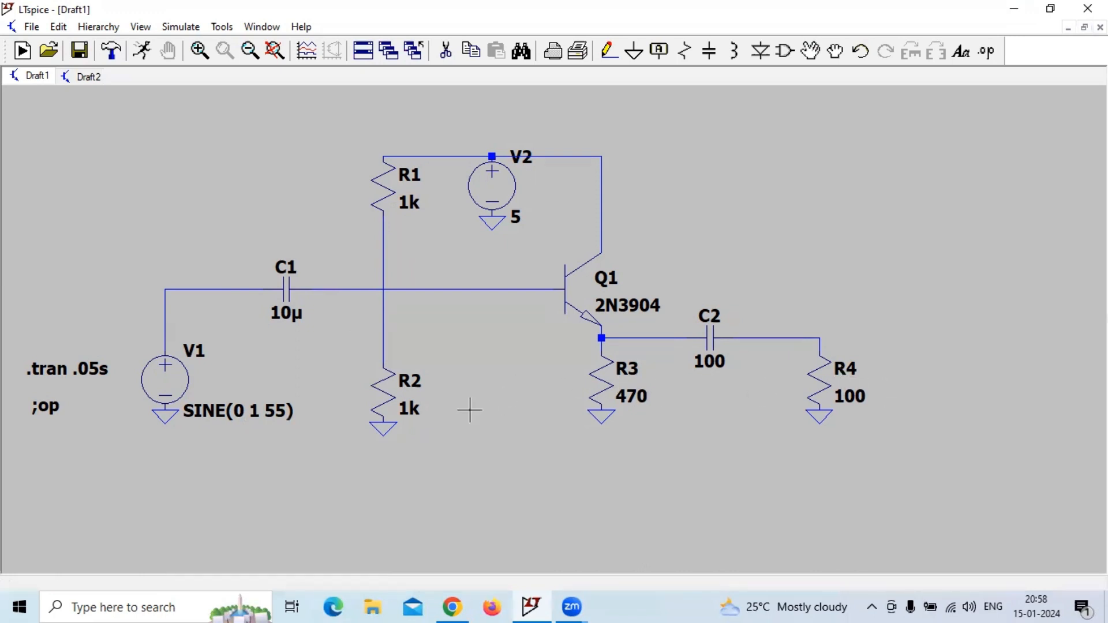
mouse_move(509, 188)
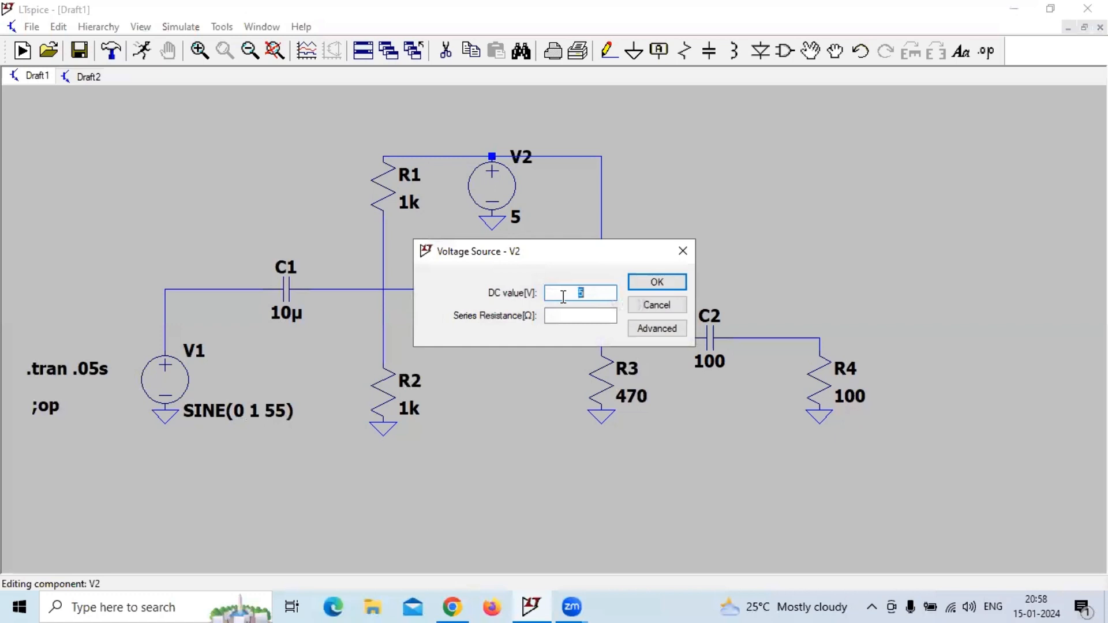
click(656, 282)
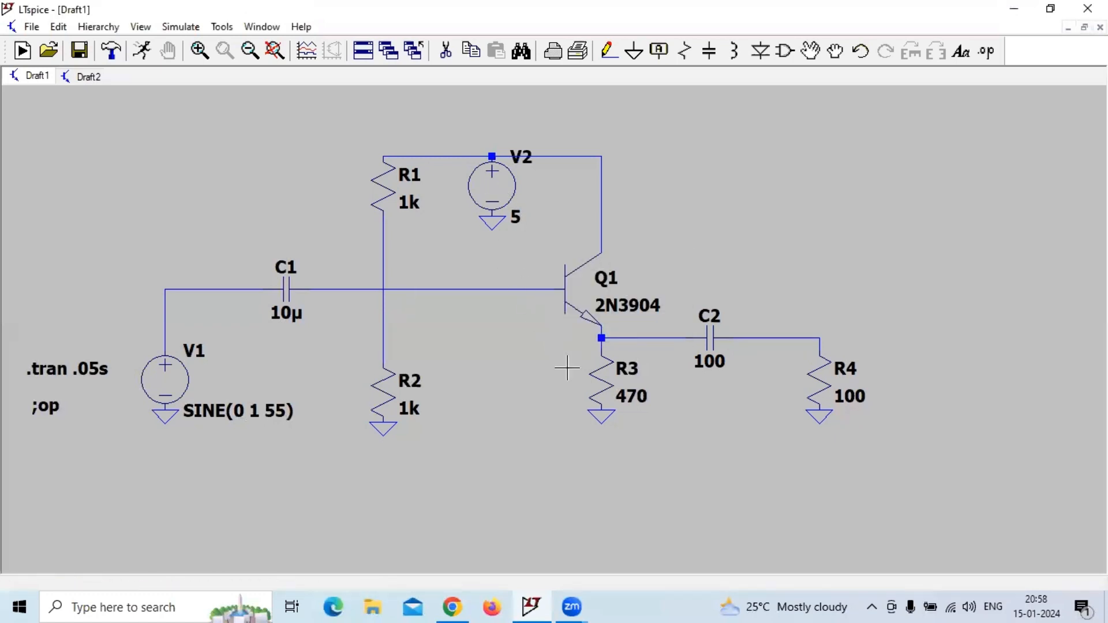
mouse_move(597, 314)
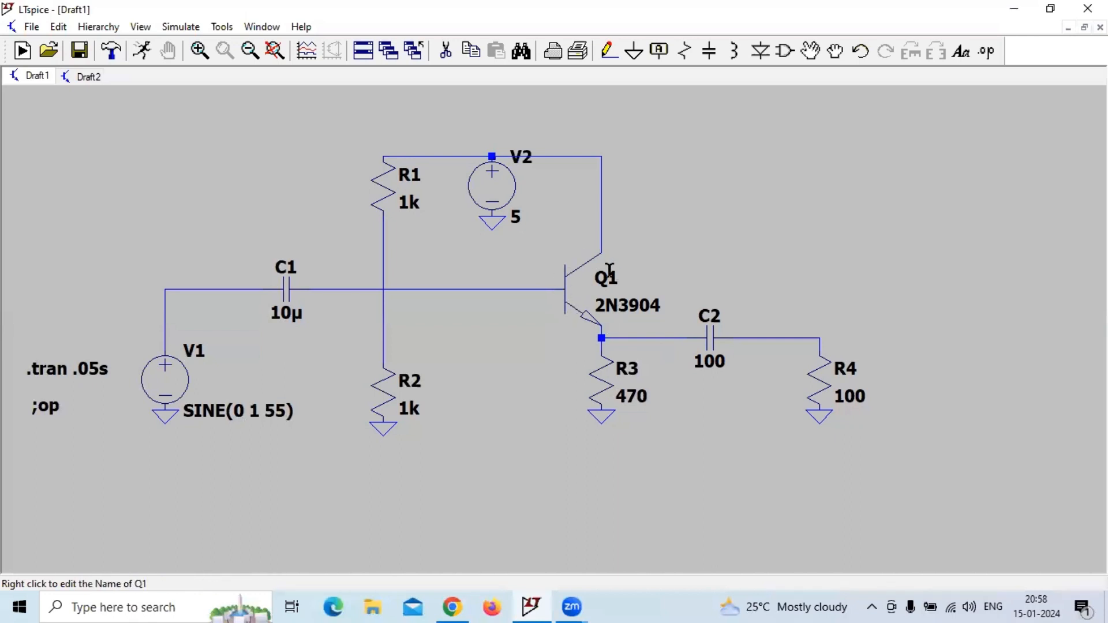
mouse_move(785, 51)
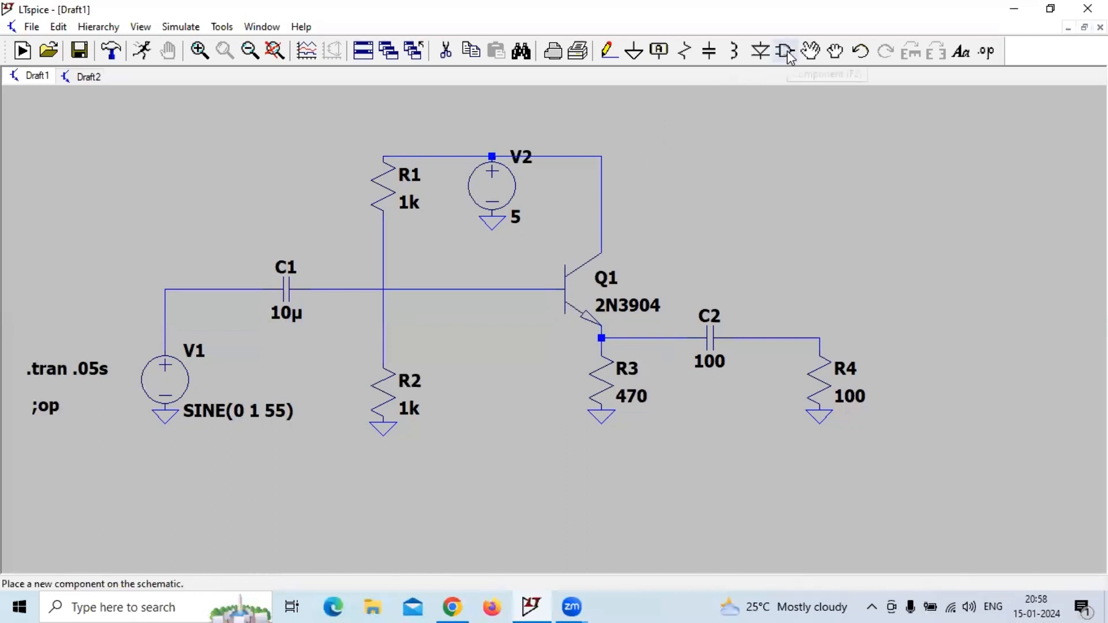
- Review Q1's model in the bipolar transistor picker and confirm it as 2N3904
click(785, 50)
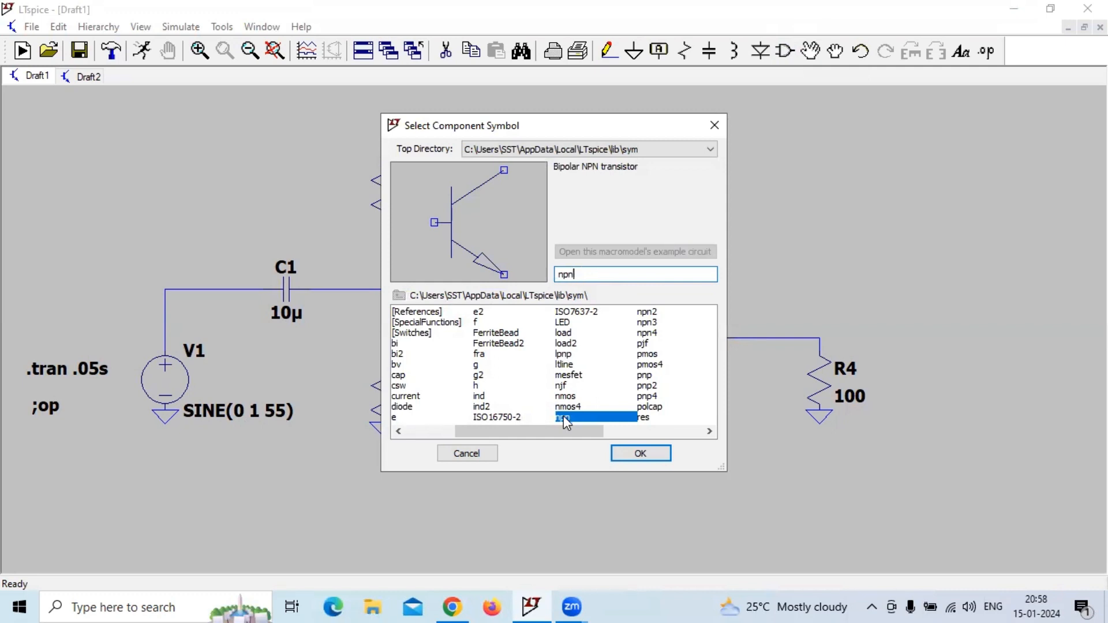
click(638, 452)
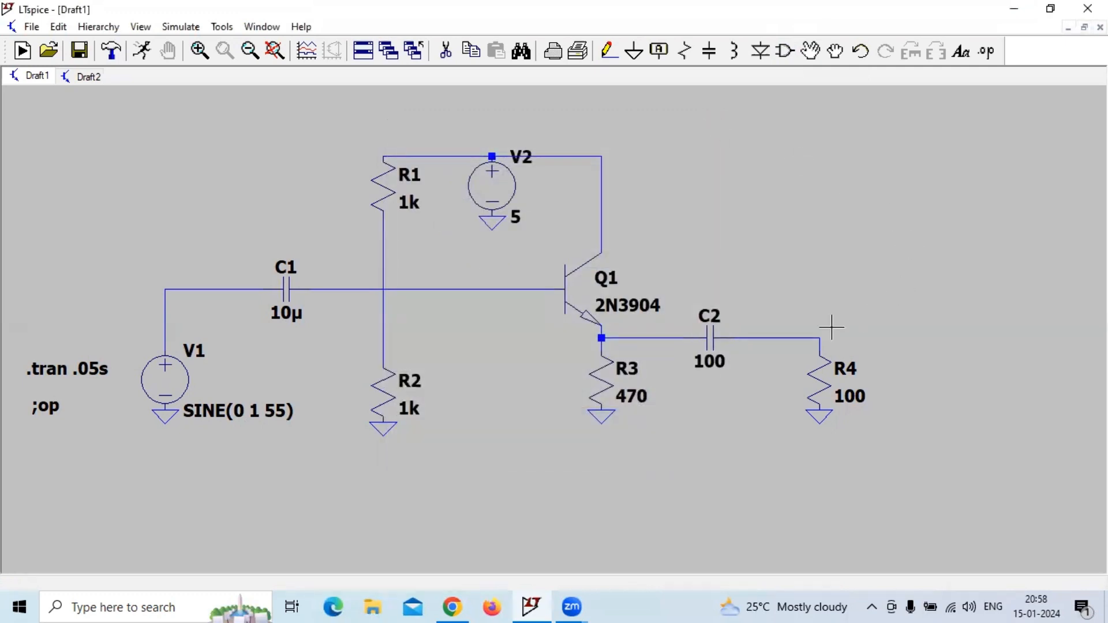
mouse_move(623, 305)
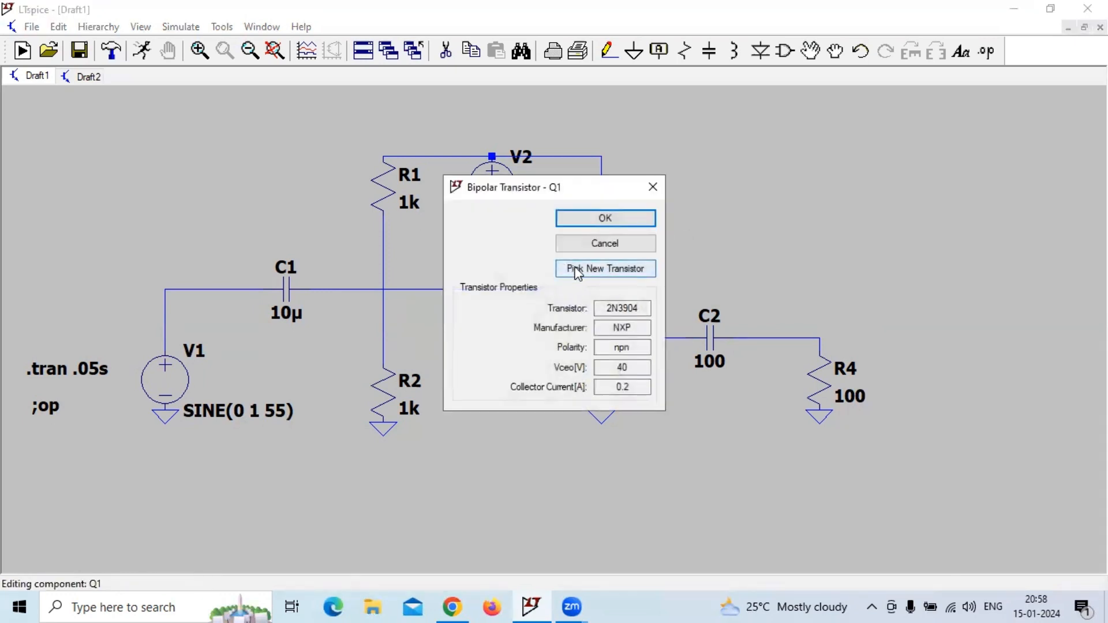
click(603, 269)
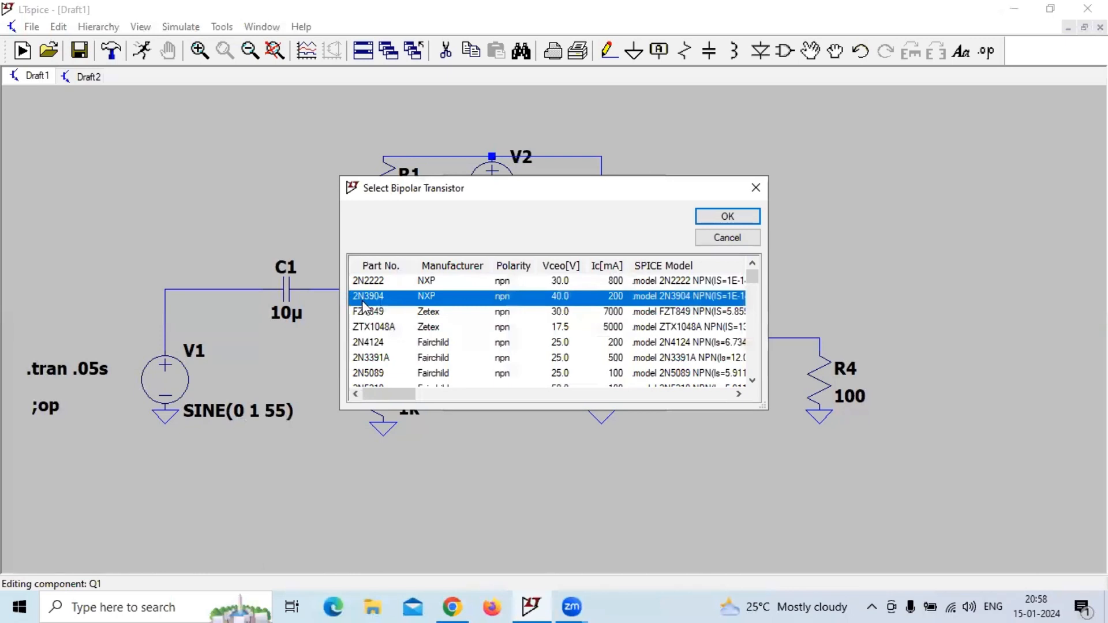
mouse_move(386, 302)
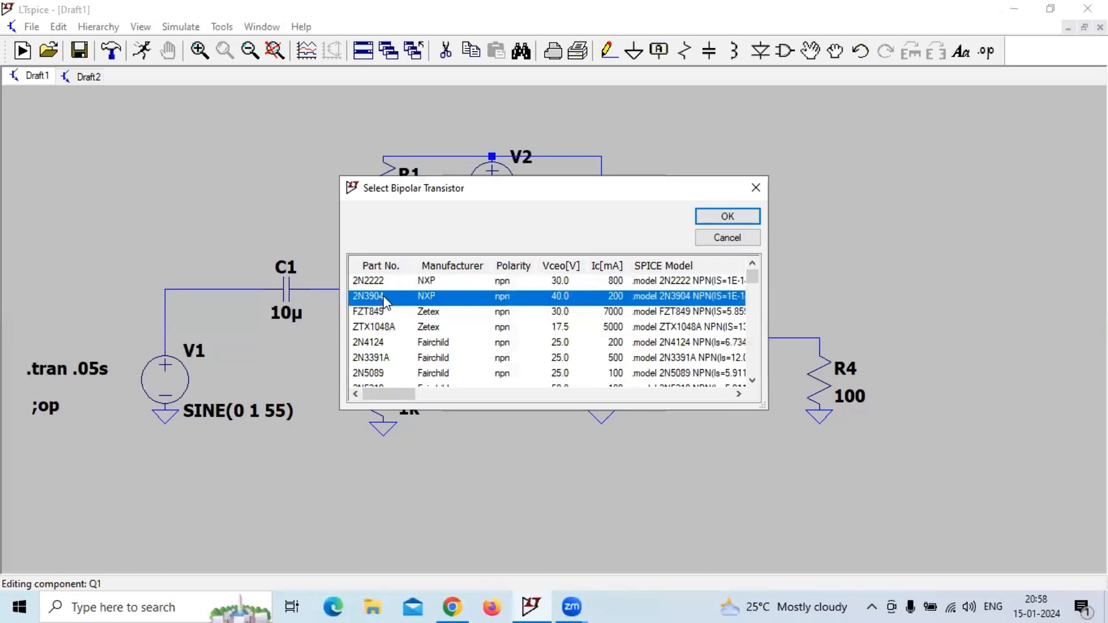
mouse_move(394, 299)
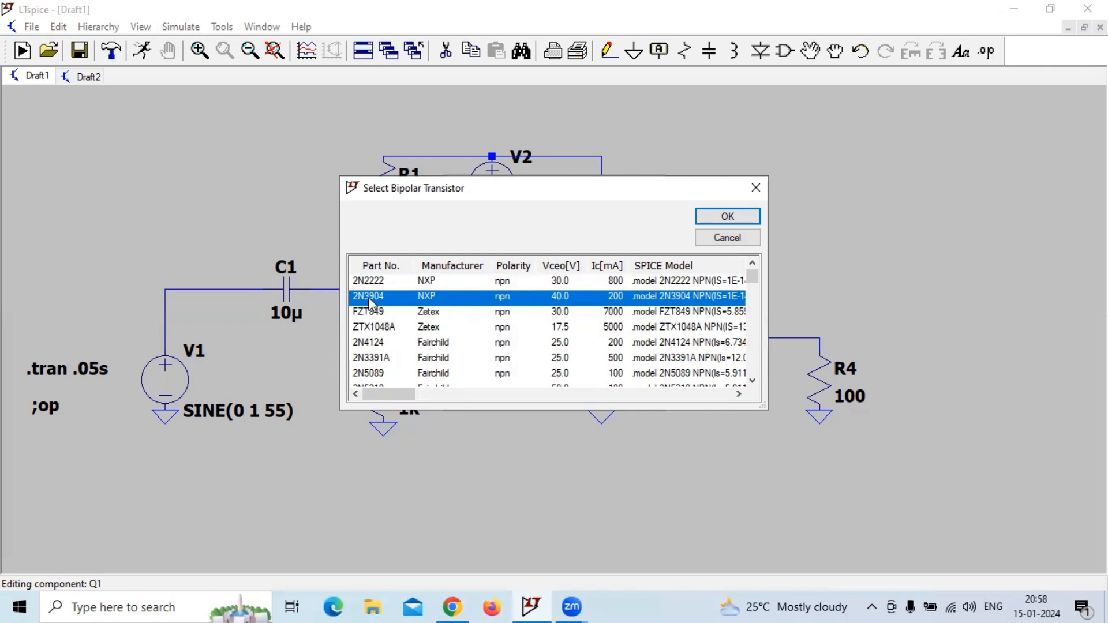
click(726, 216)
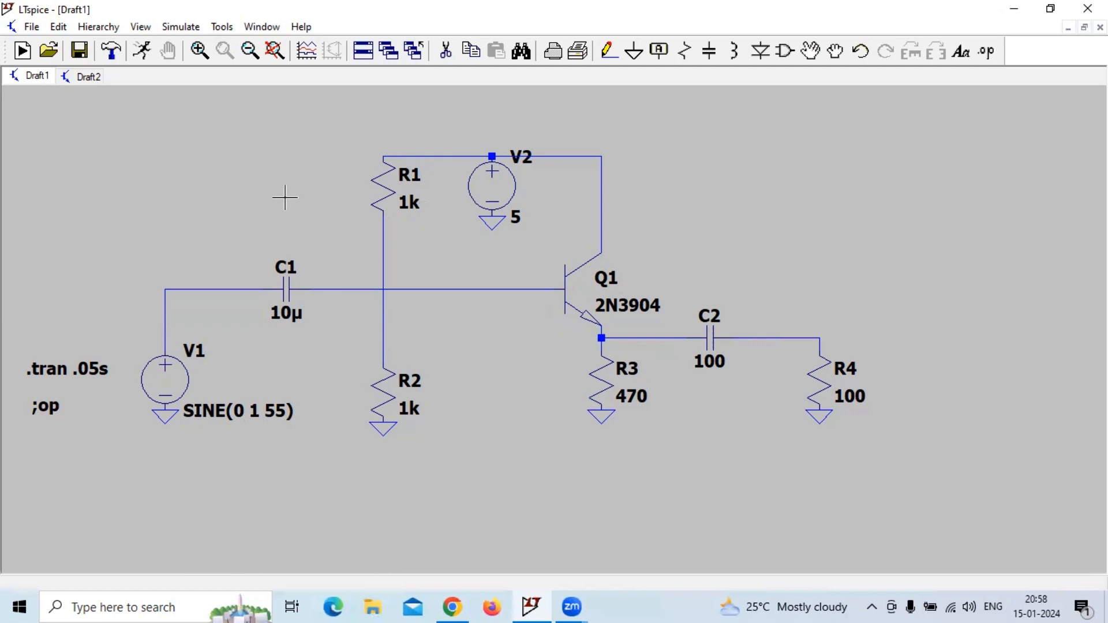
mouse_move(820, 364)
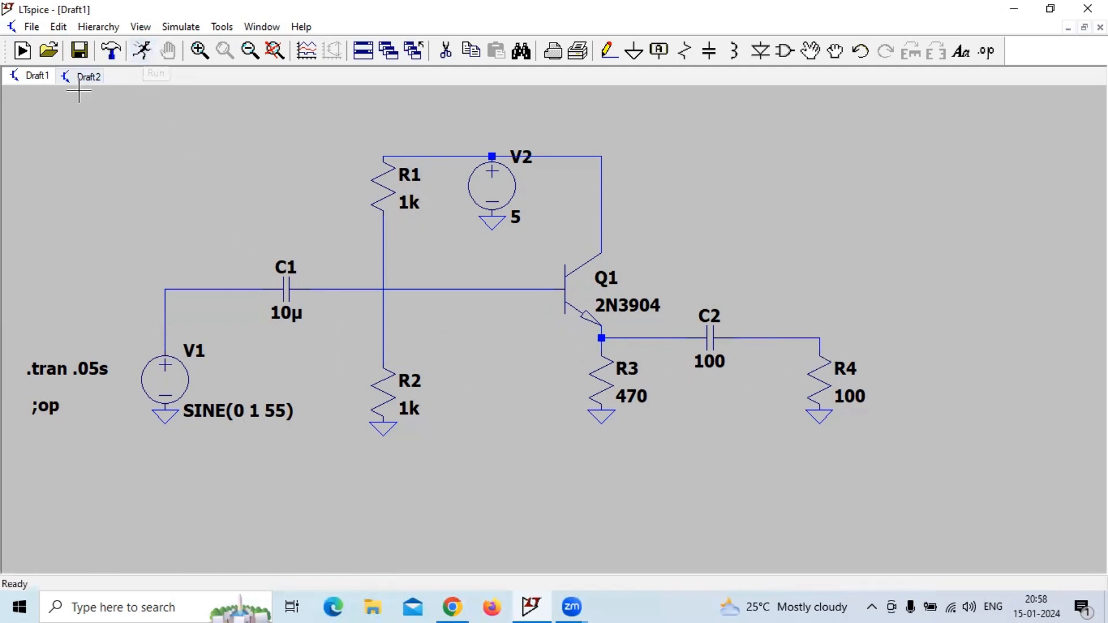
- Check the .tran command in Edit Simulation Cmd and keep its .05 s stop time
click(180, 27)
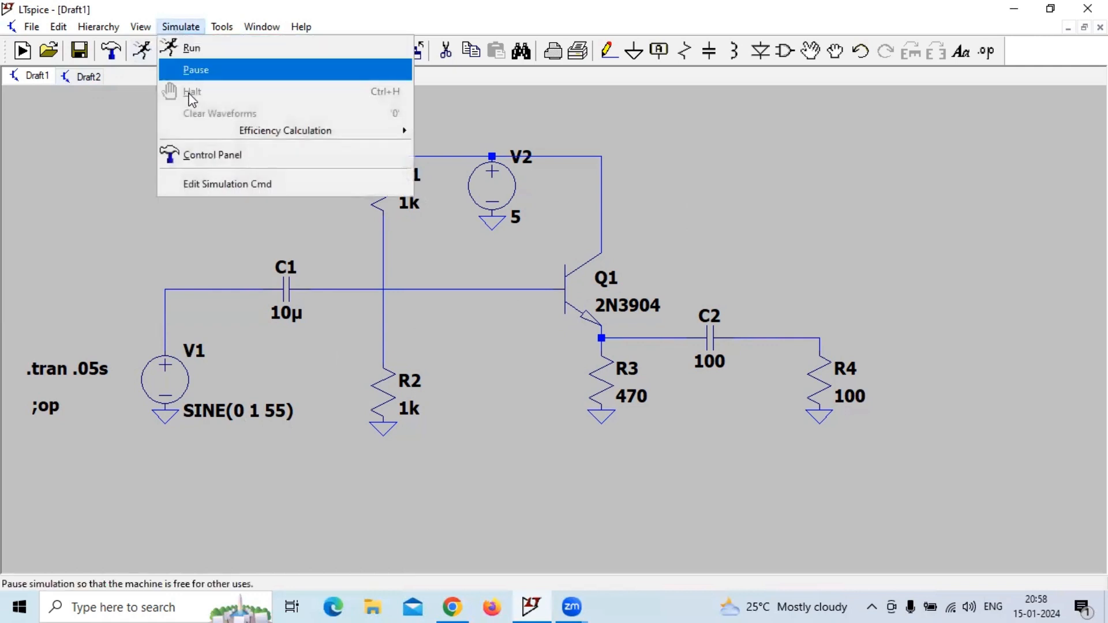
click(227, 183)
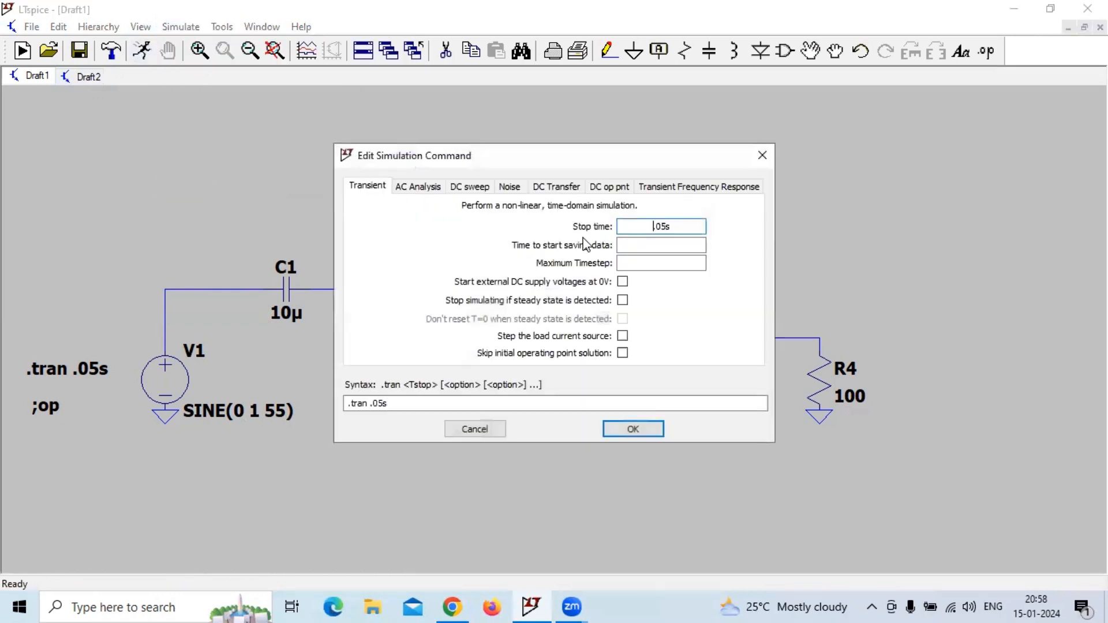
click(646, 227)
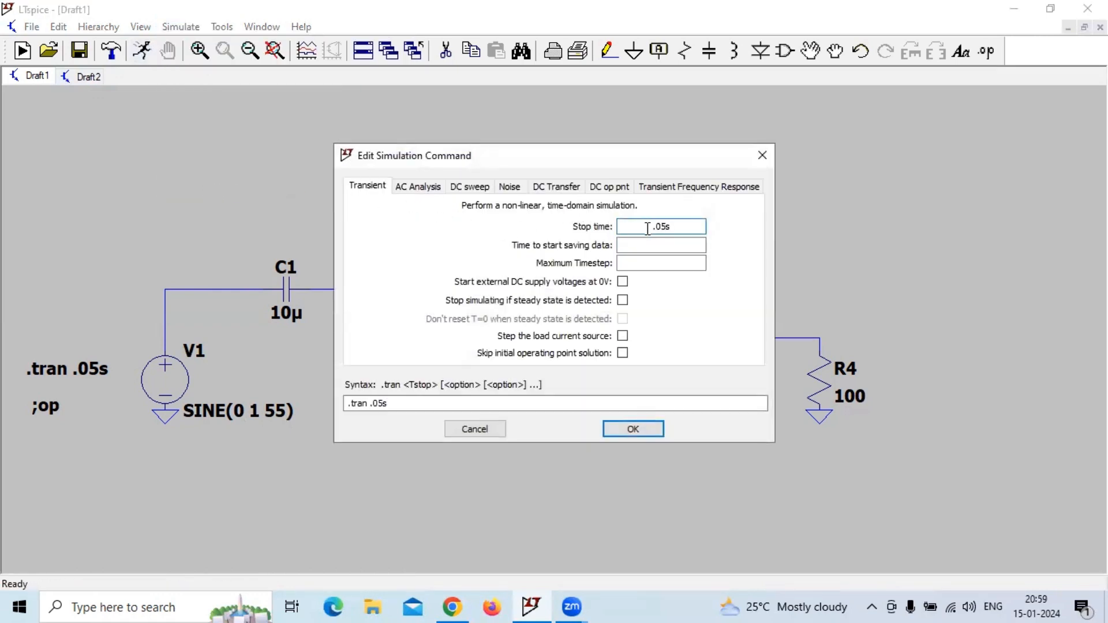
click(631, 430)
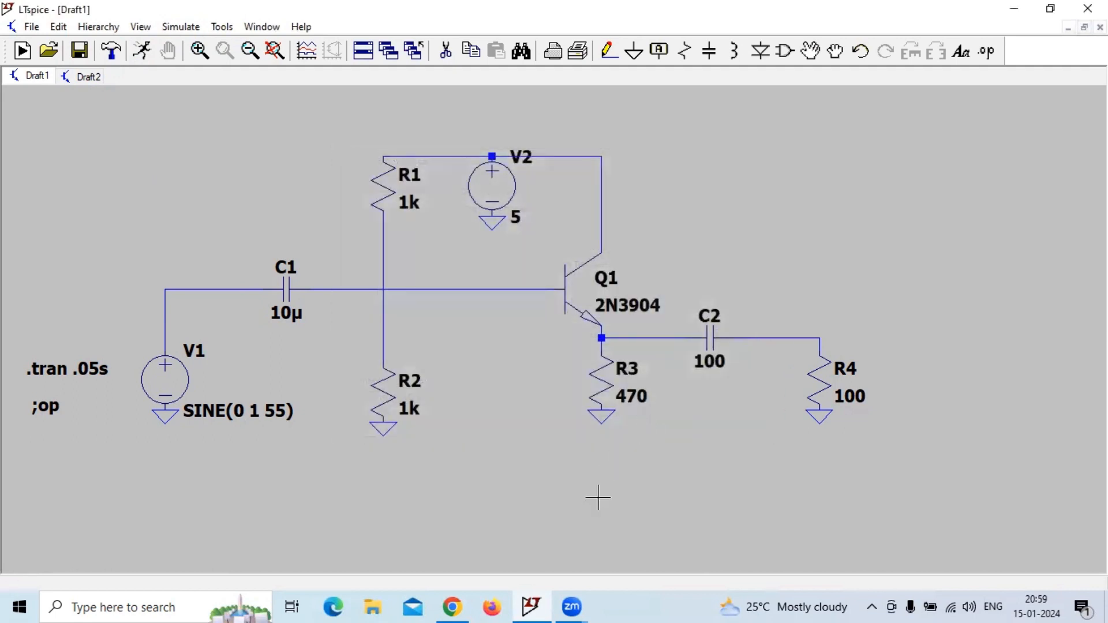
mouse_move(578, 562)
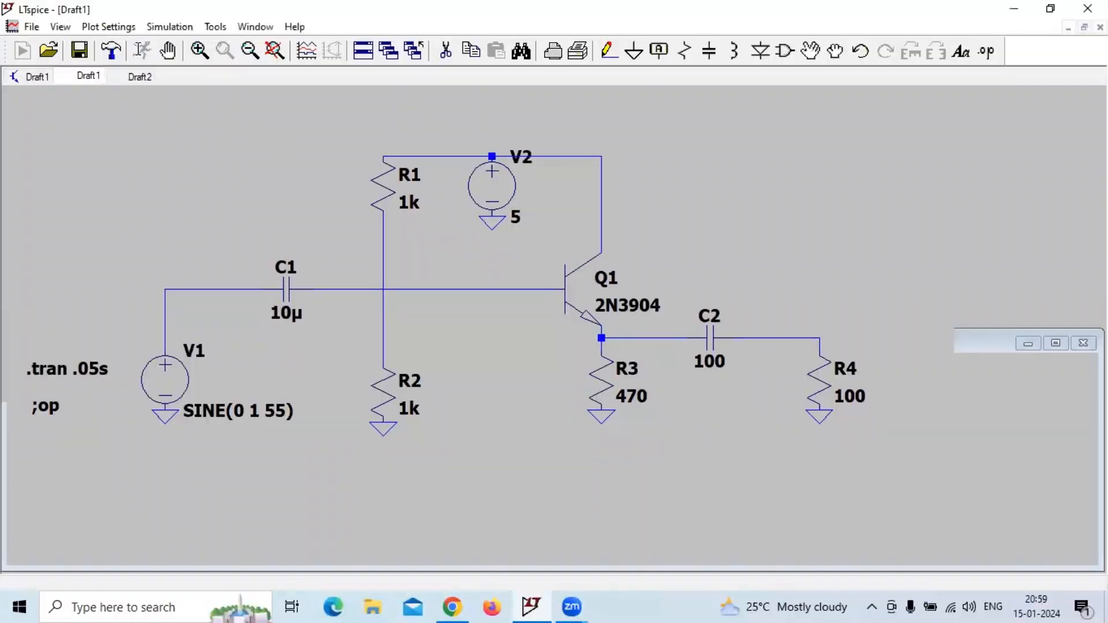
- Tile the windows and probe the input node V(n002) and emitter output V(n004)
click(22, 50)
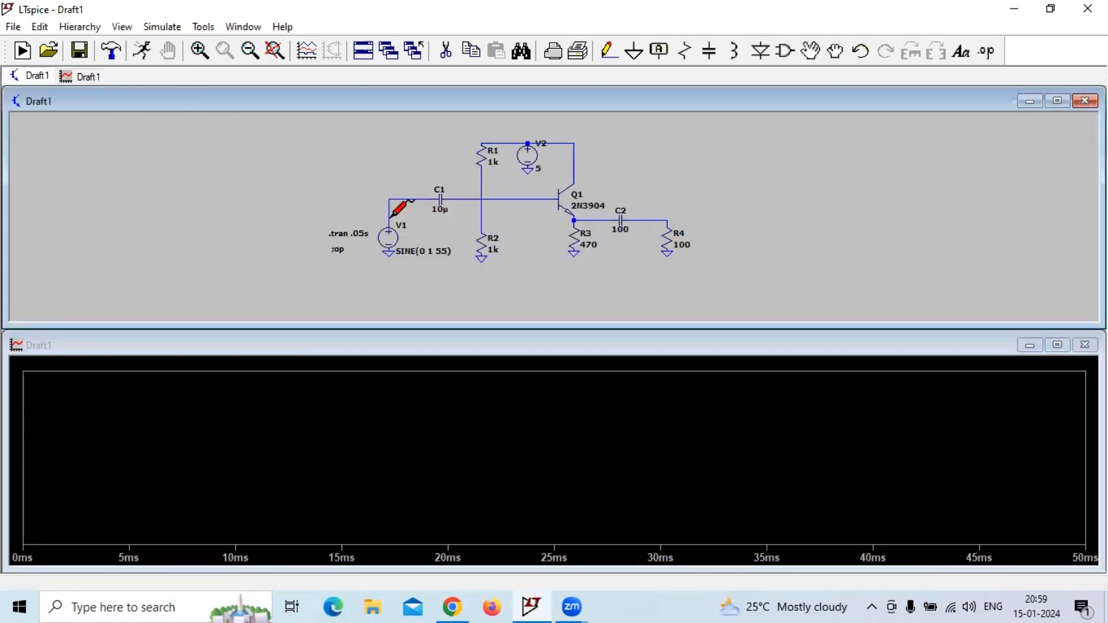
click(574, 222)
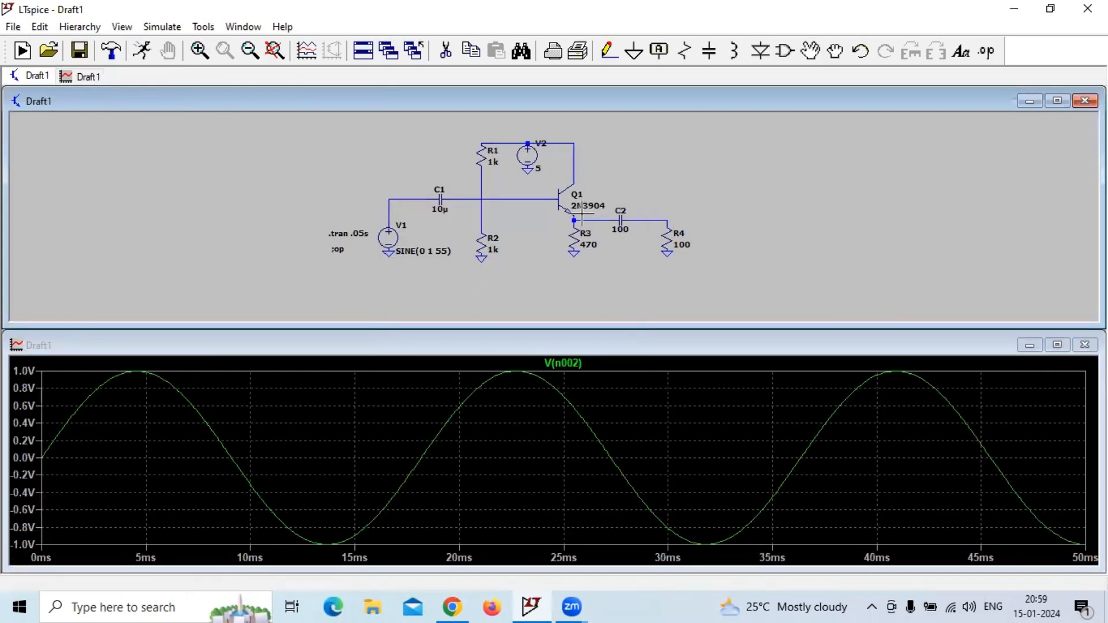
click(574, 222)
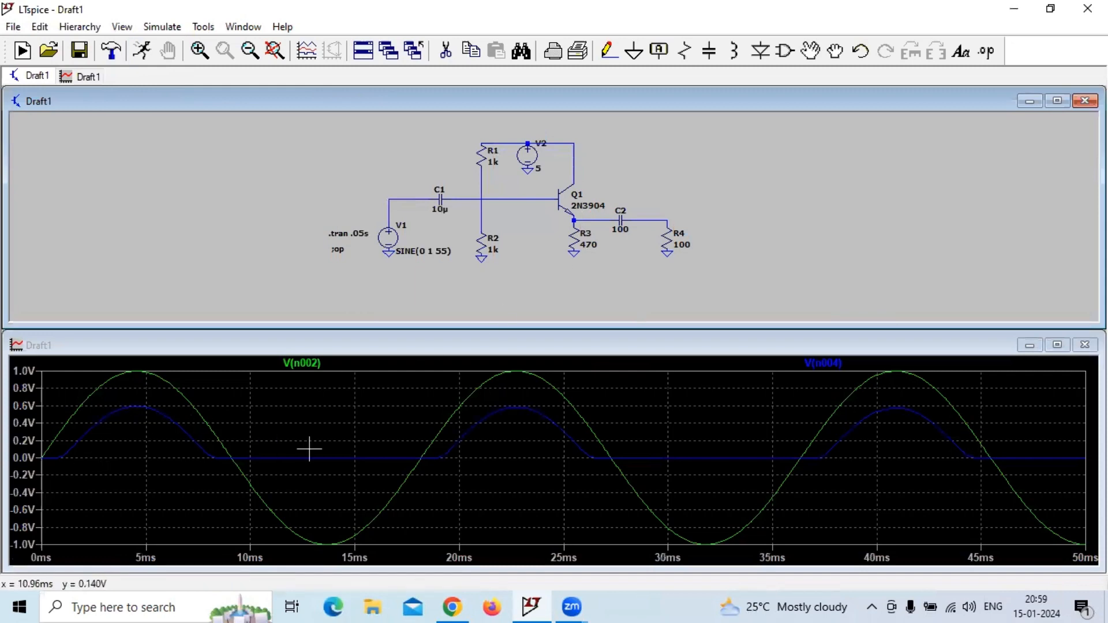
mouse_move(706, 168)
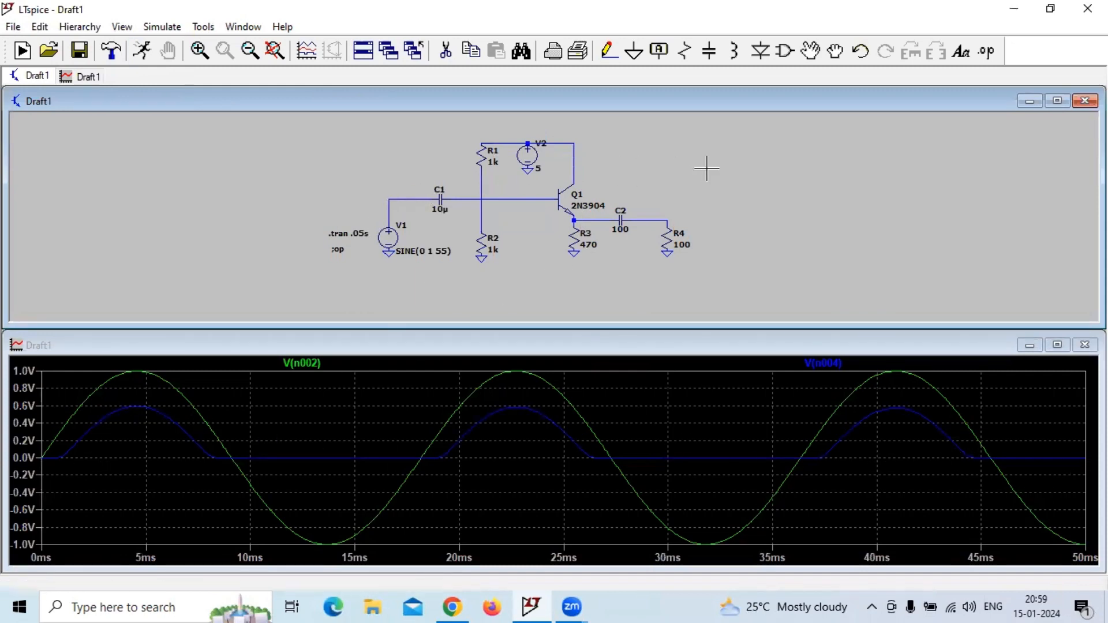
mouse_move(998, 166)
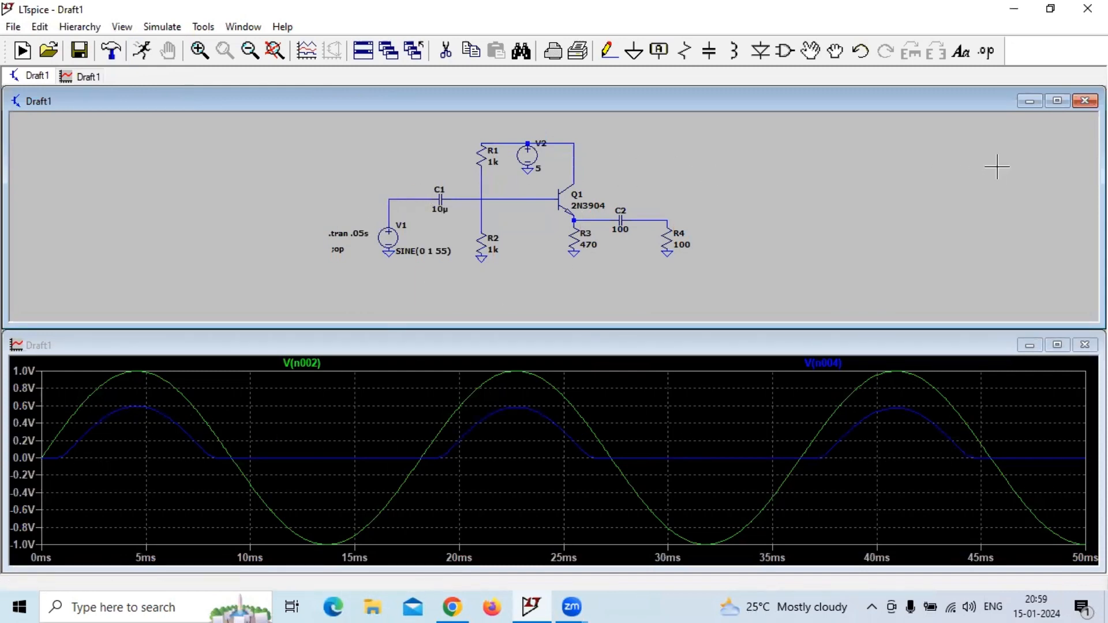
mouse_move(568, 165)
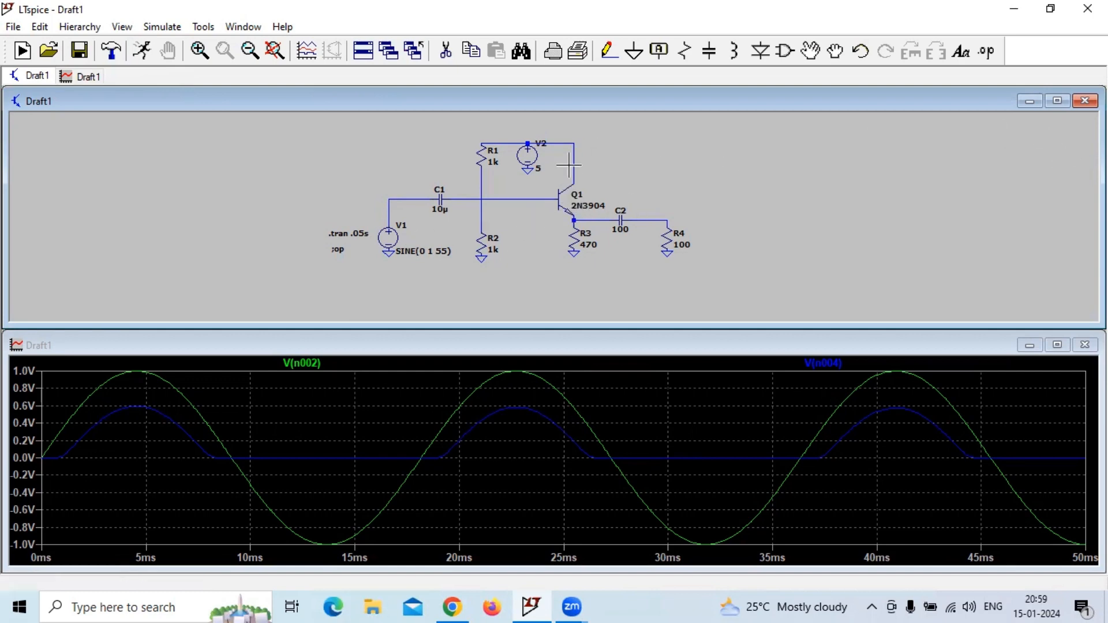
mouse_move(544, 262)
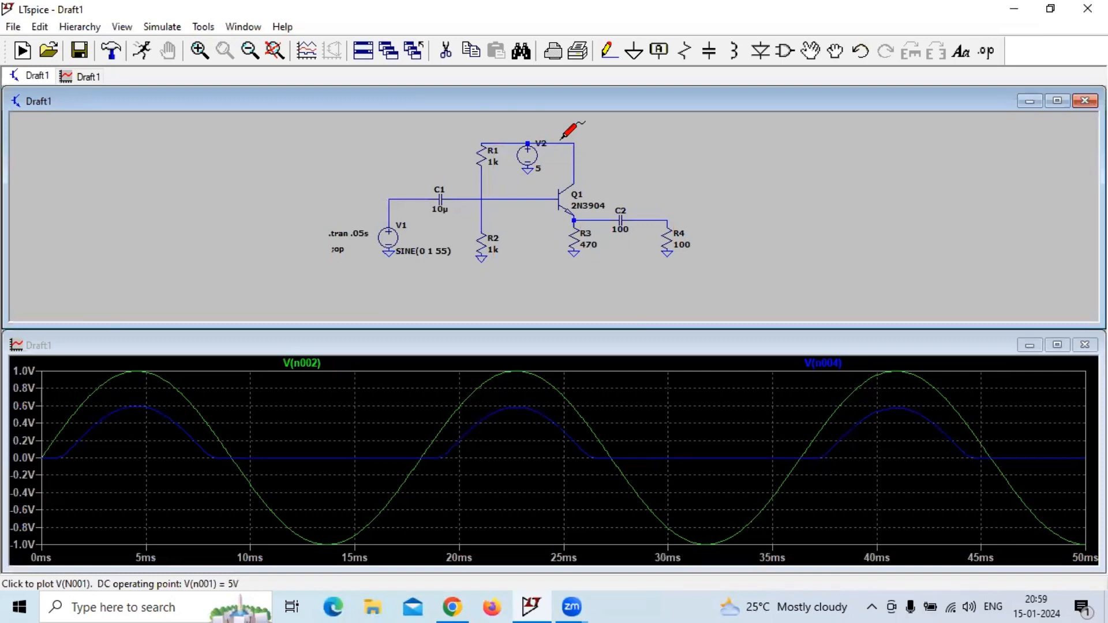
mouse_move(509, 187)
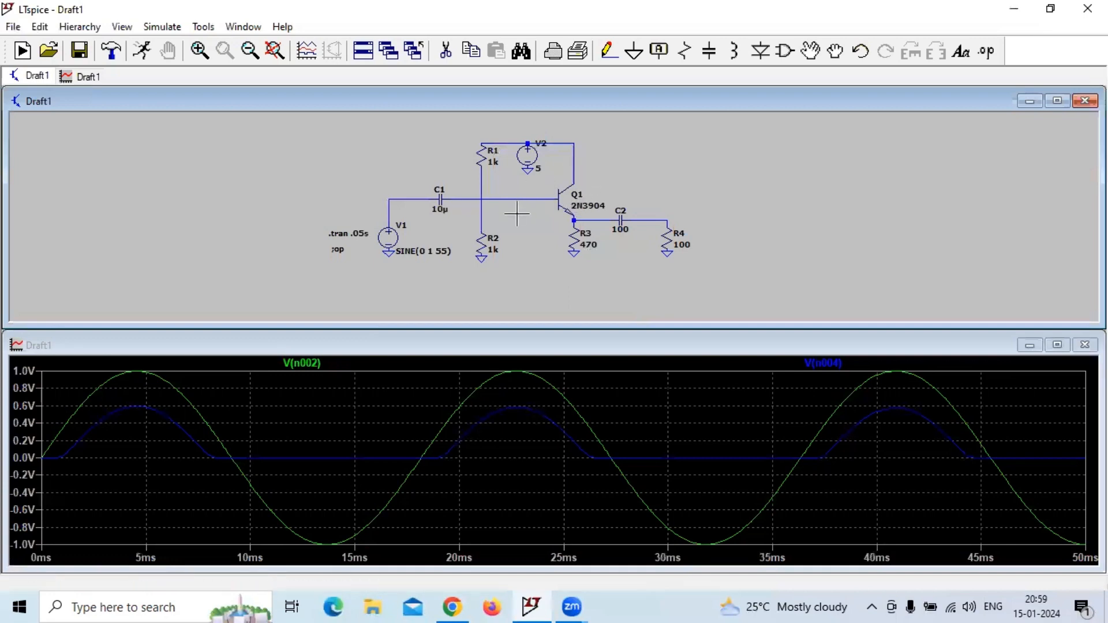
mouse_move(555, 193)
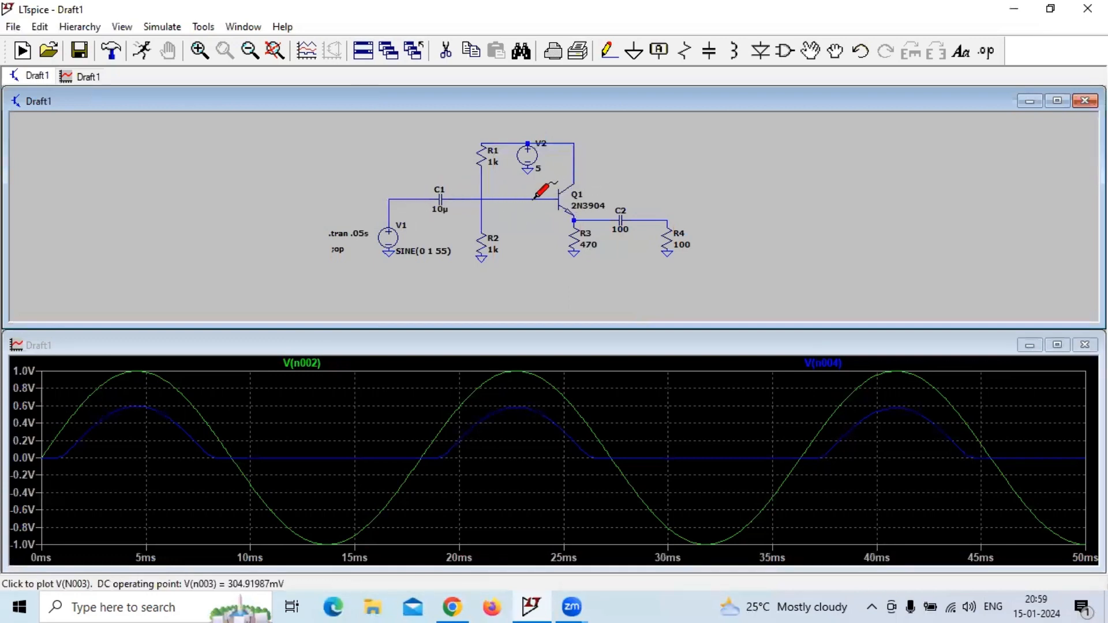
mouse_move(749, 228)
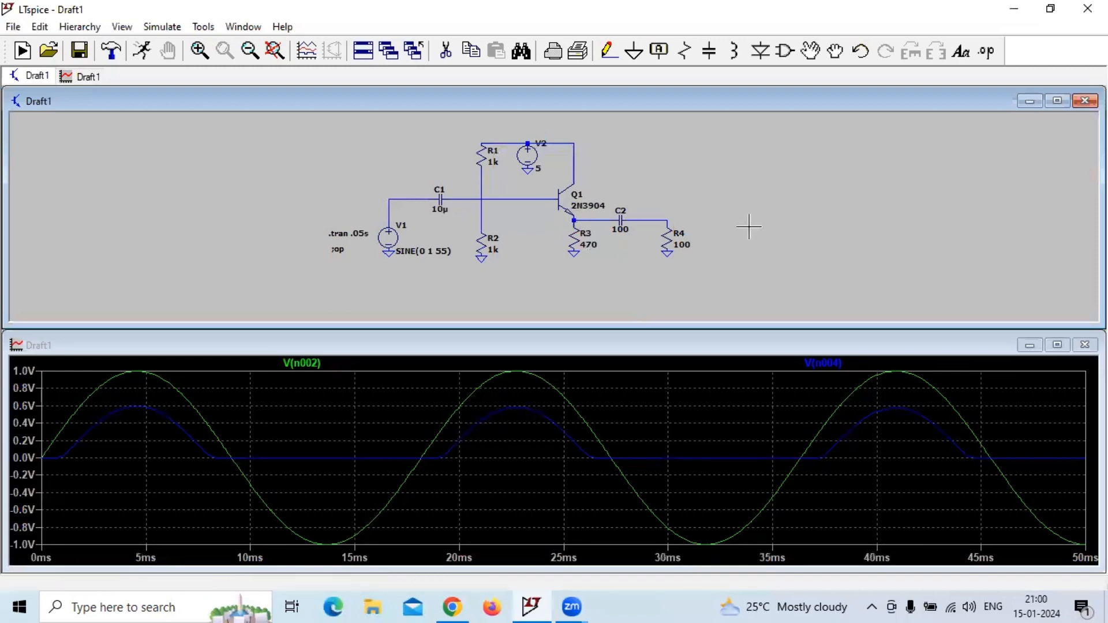
mouse_move(1084, 157)
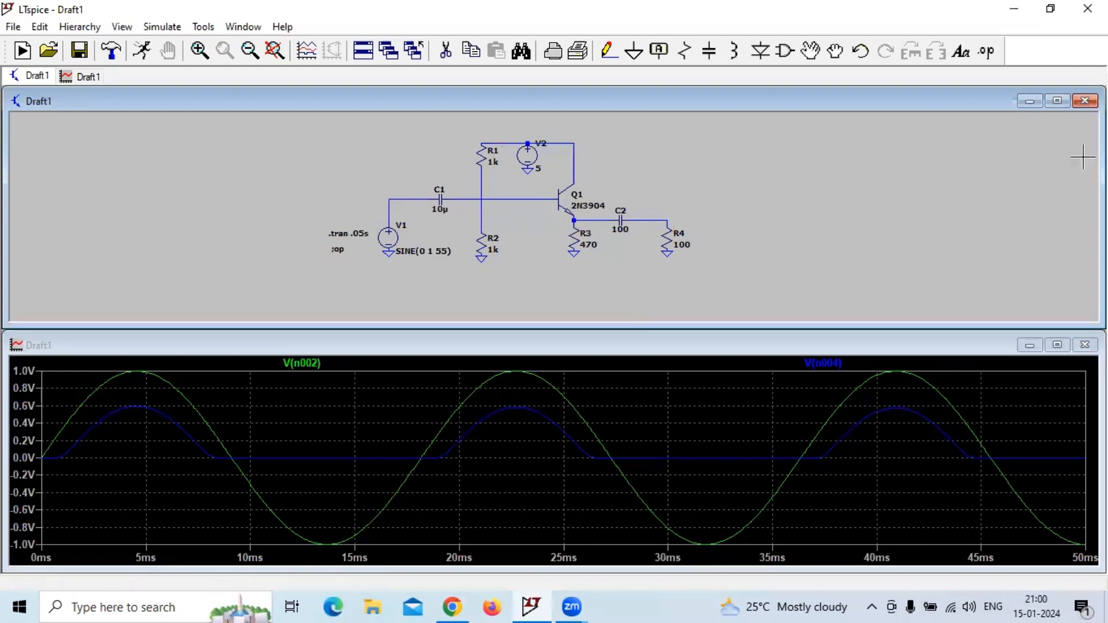